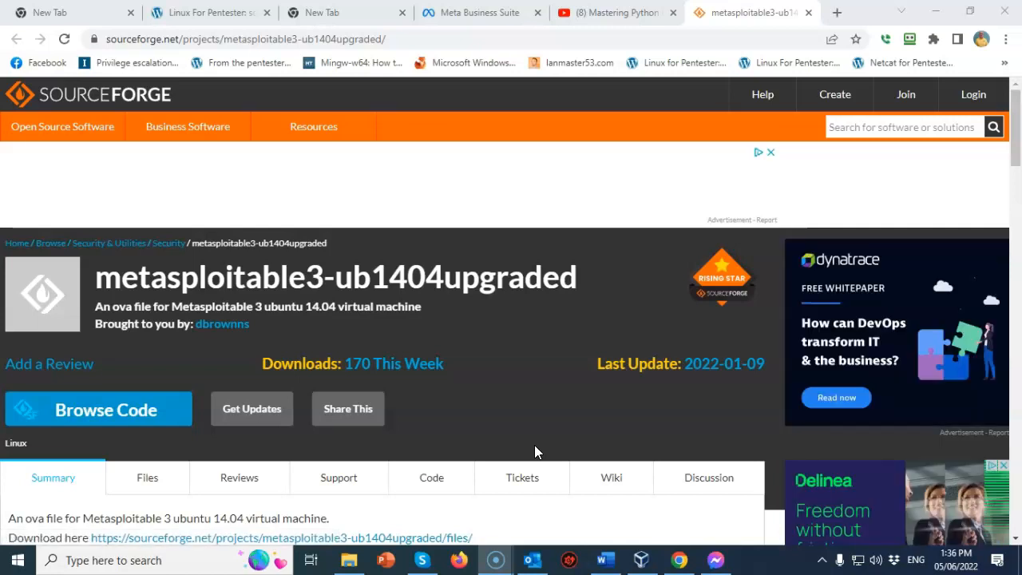
pyautogui.moveTo(482, 428)
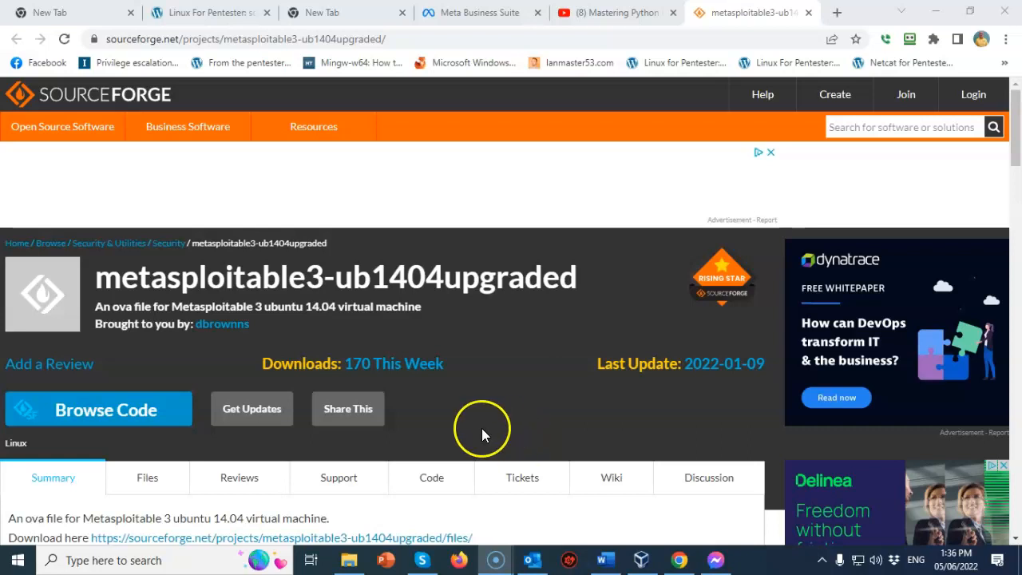
pyautogui.moveTo(717, 425)
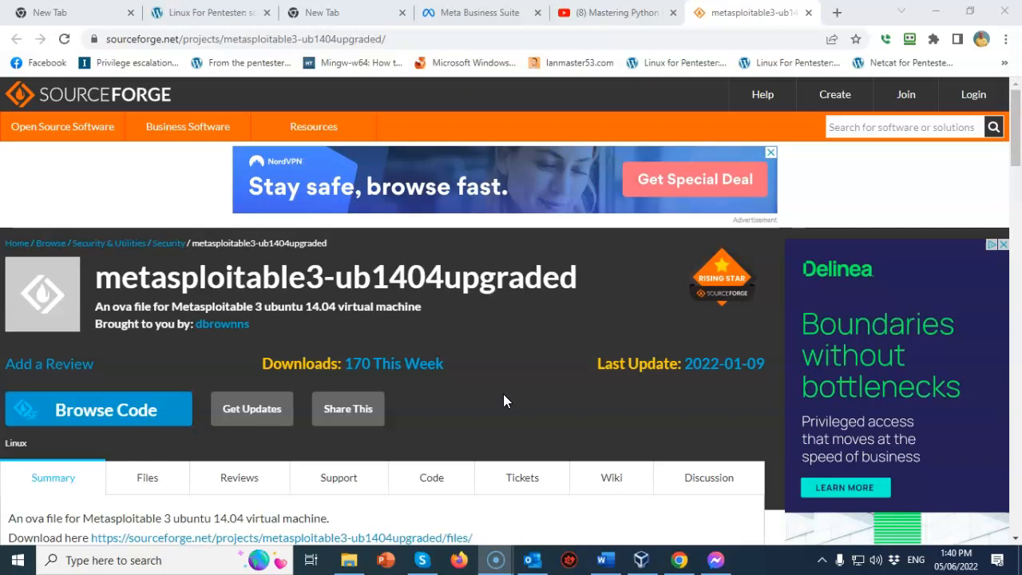
# Step: Download Metasploitable3-ub1404.ova from the SourceForge project activity list
pyautogui.scroll(-3)
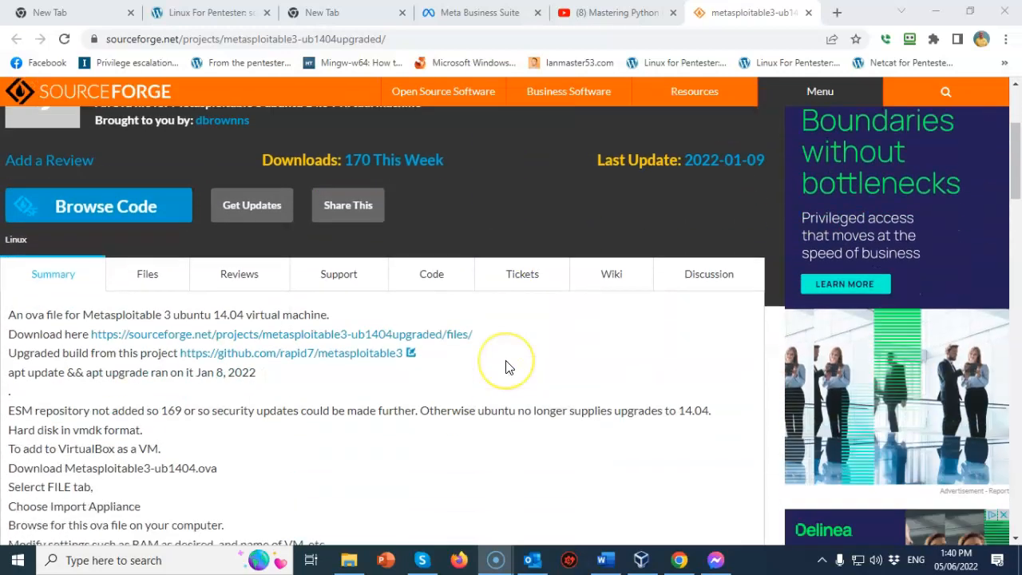
pyautogui.scroll(-3)
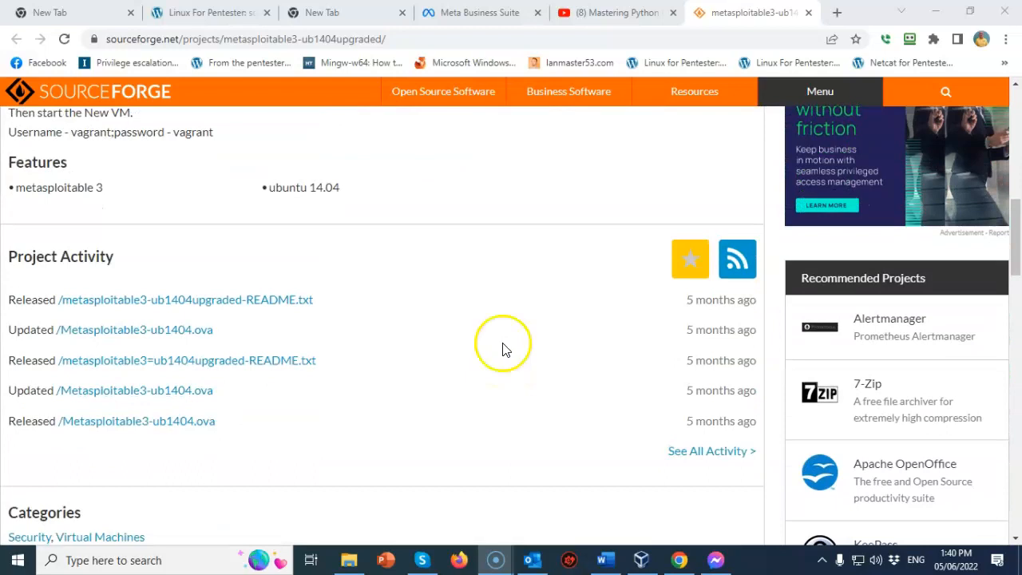
pyautogui.moveTo(471, 270)
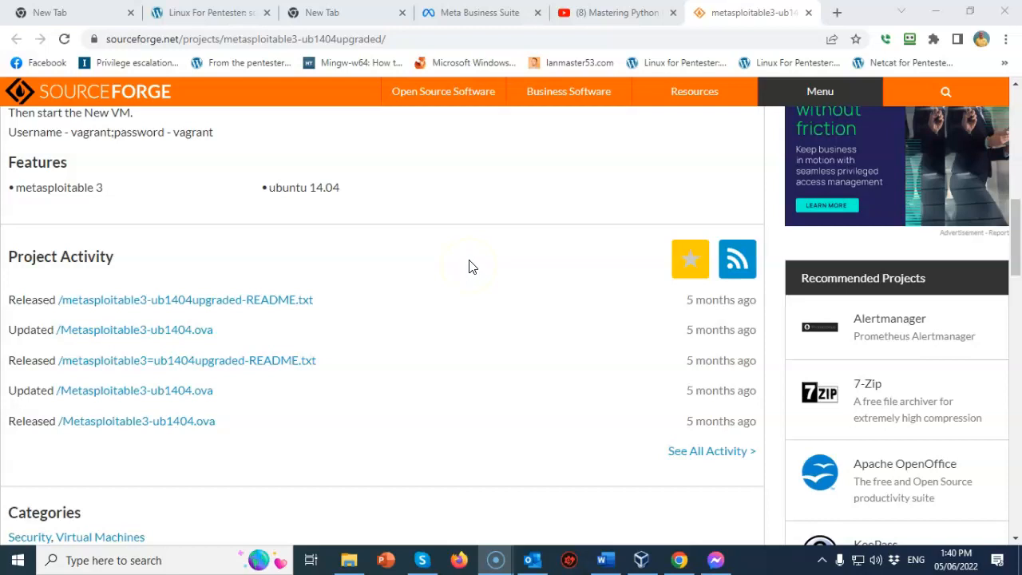
pyautogui.moveTo(136, 330)
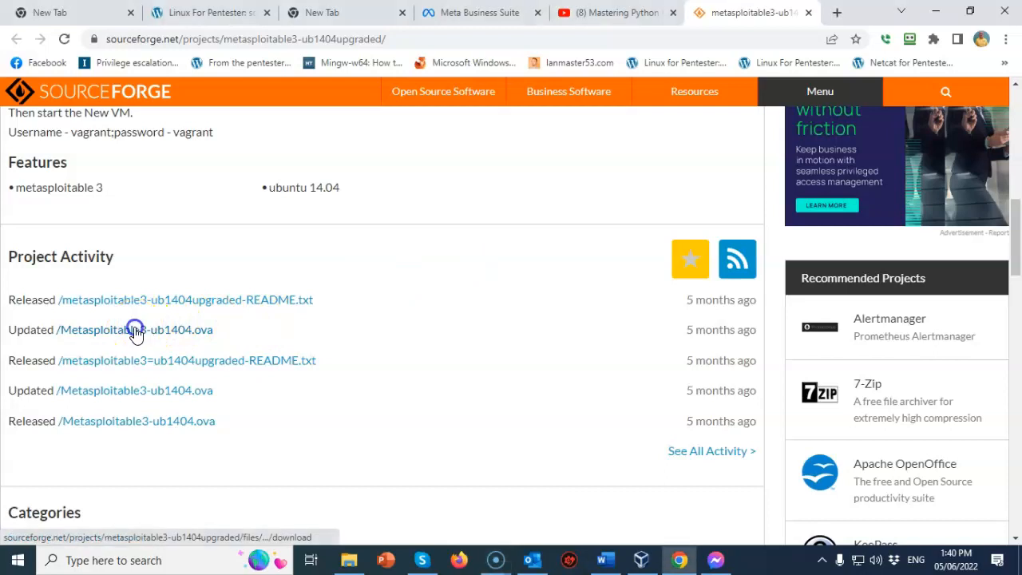
pyautogui.click(135, 329)
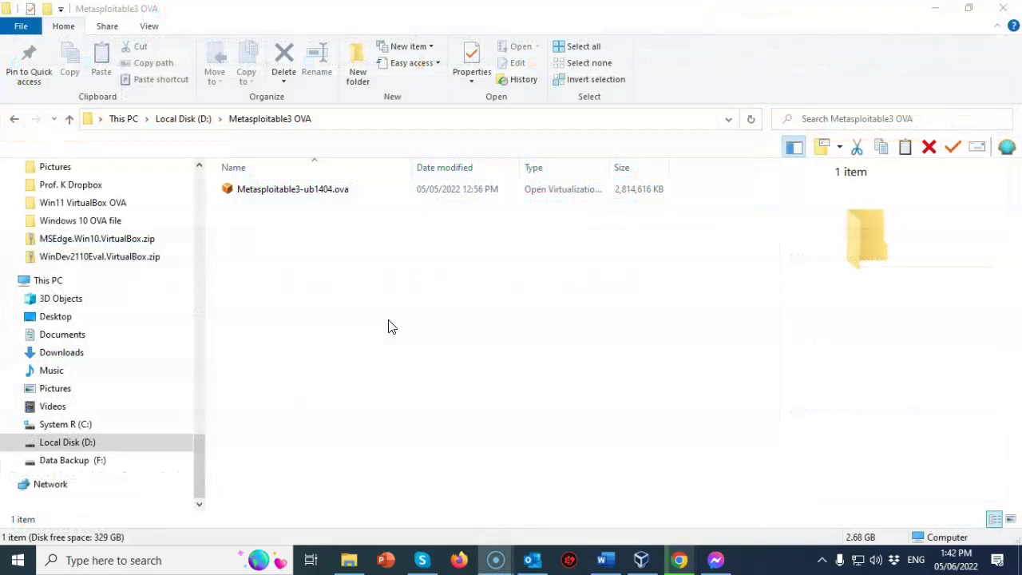
# Step: Open Metasploitable3-ub1404.ova from the Metasploitable3 OVA folder on drive D
pyautogui.click(292, 189)
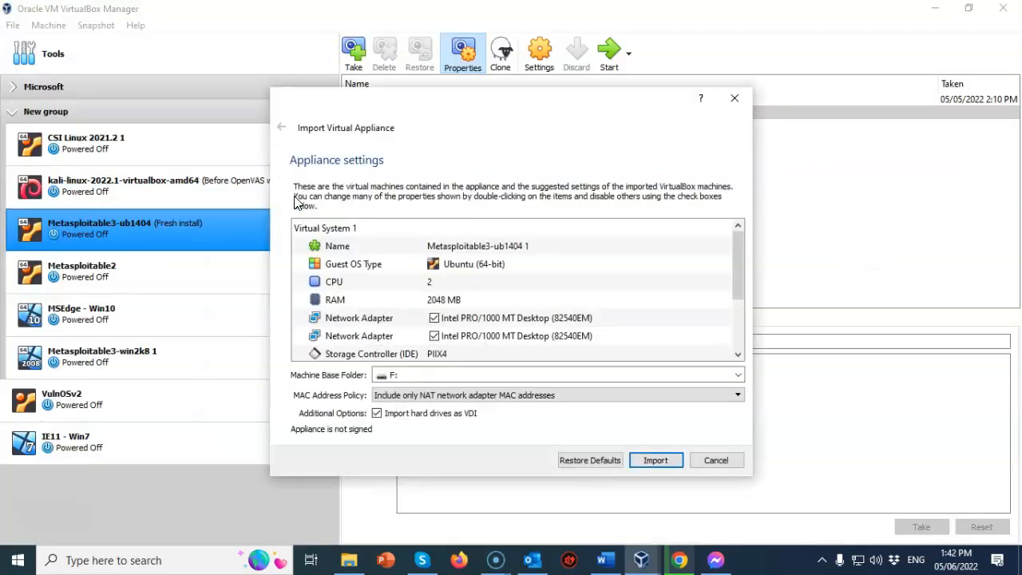
pyautogui.moveTo(490, 149)
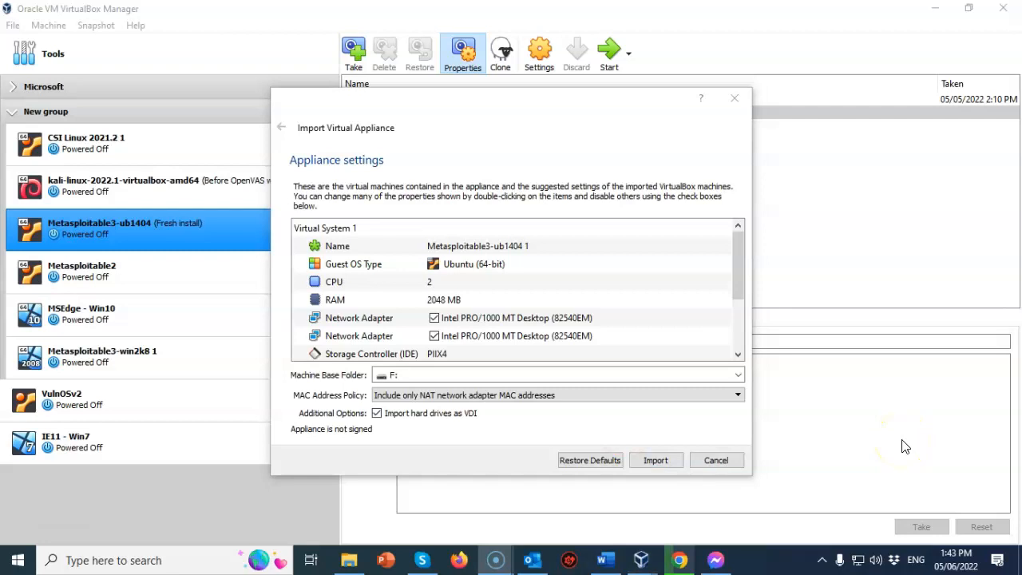
pyautogui.moveTo(878, 403)
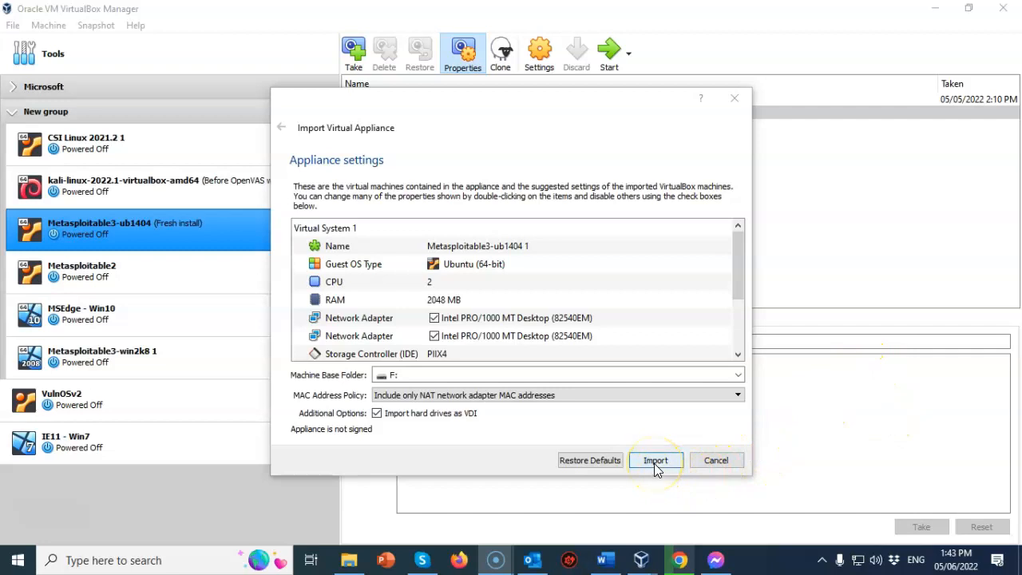
# Step: Import the Metasploitable3-ub1404 appliance with 2 CPUs, 2048 MB RAM, saving to F:
pyautogui.click(655, 459)
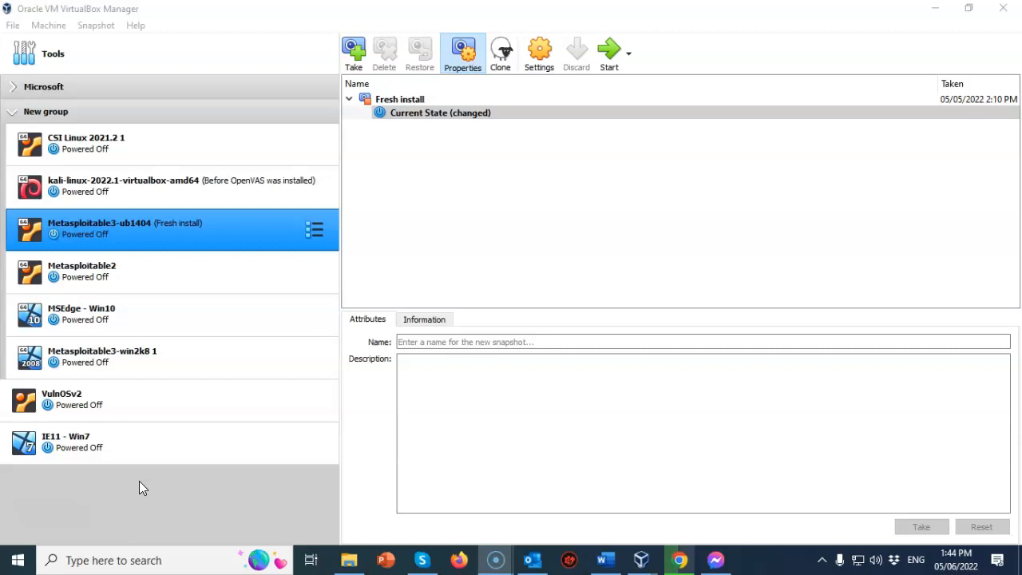
pyautogui.moveTo(152, 475)
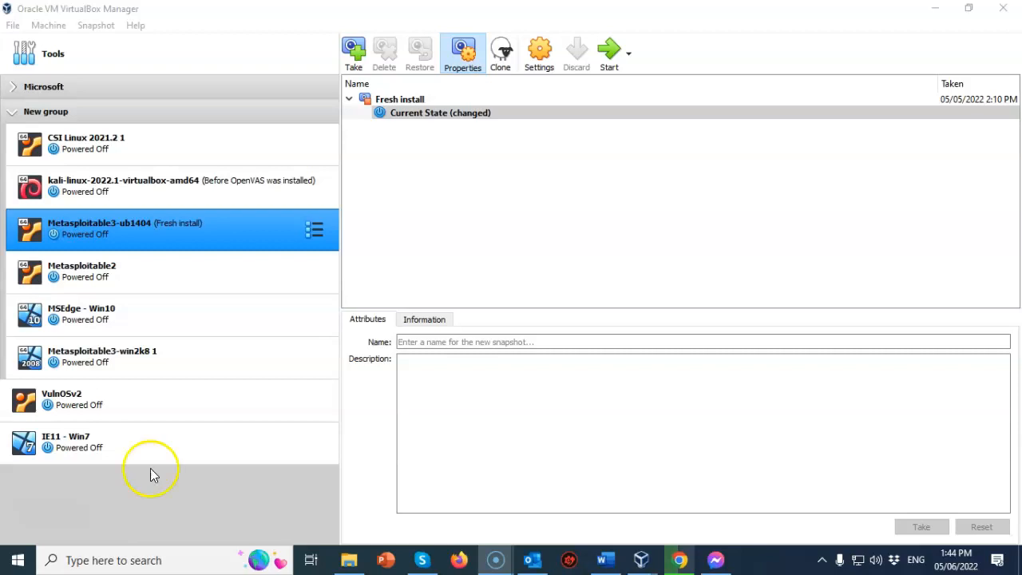
pyautogui.moveTo(120, 231)
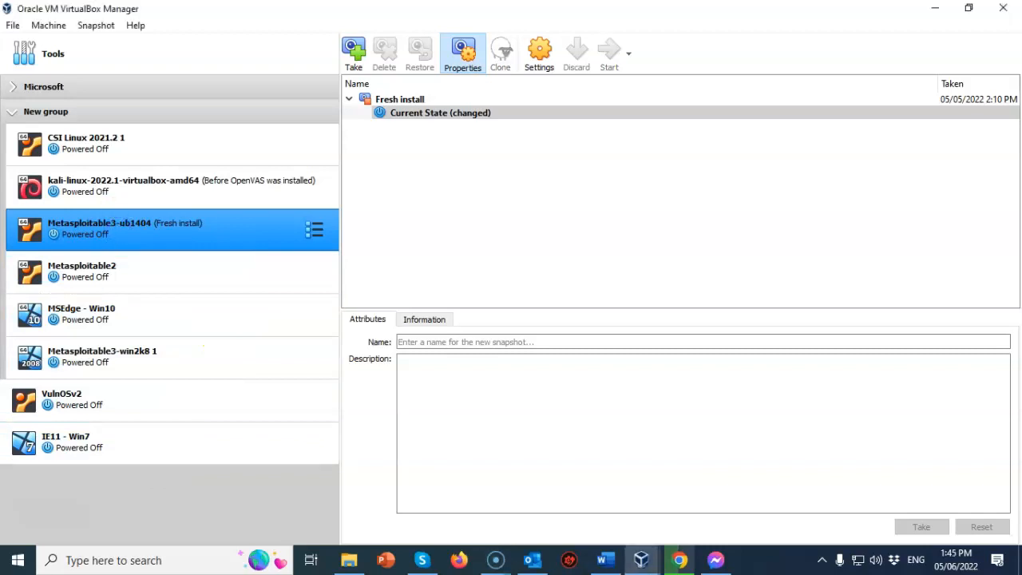
# Step: Start the Metasploitable3-ub1404 virtual machine to reach the Ubuntu 14.04.6 login prompt
pyautogui.click(608, 52)
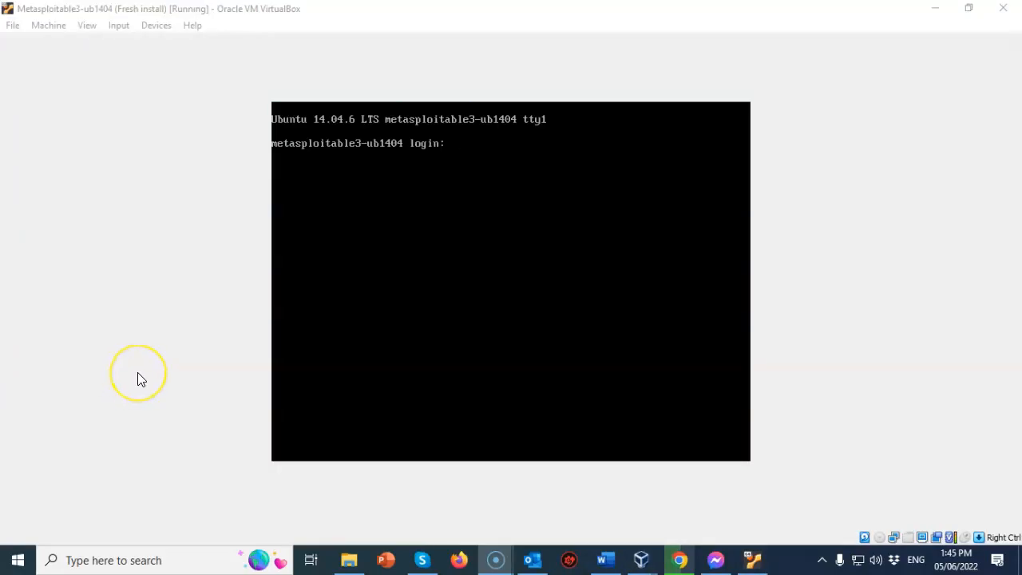
pyautogui.moveTo(141, 378)
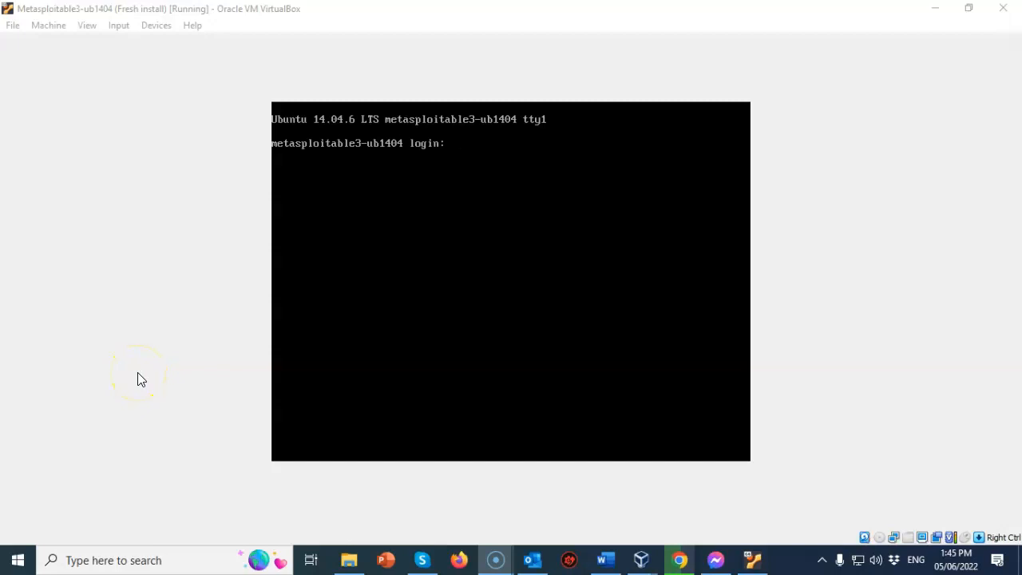
pyautogui.moveTo(450, 156)
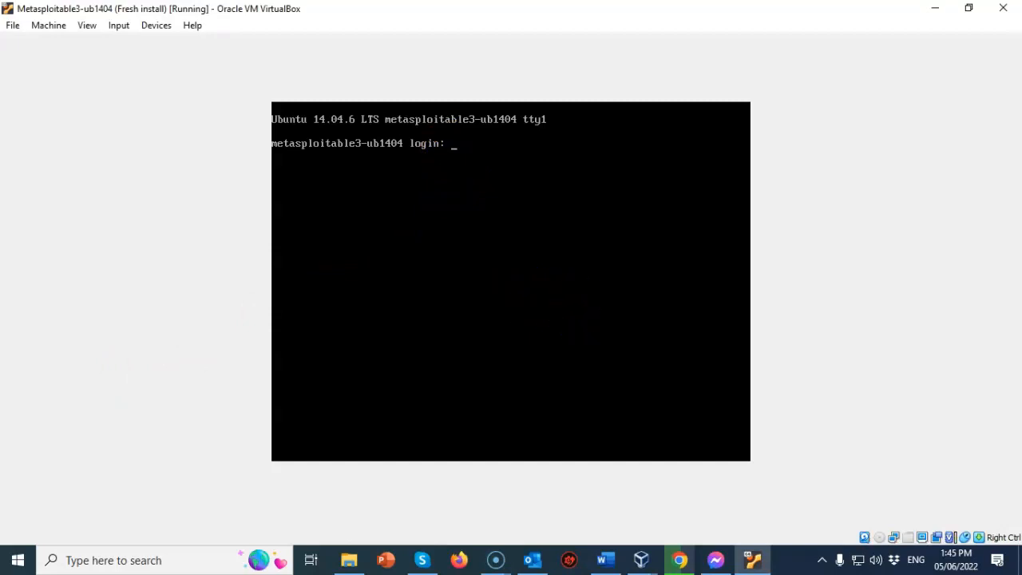
# Step: Log in to the guest with the vagrant credentials
pyautogui.write('vagrant')
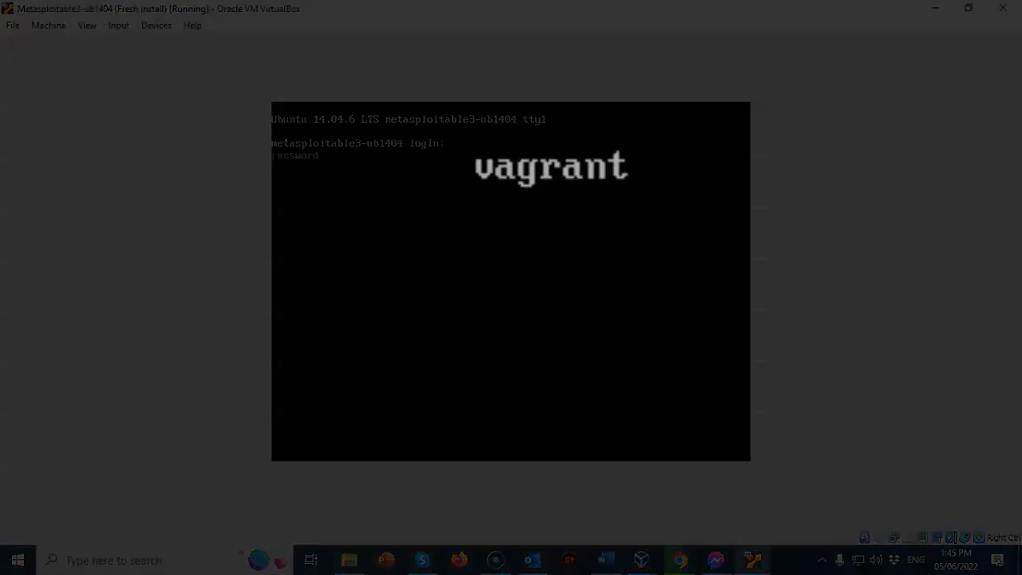
pyautogui.press('Return')
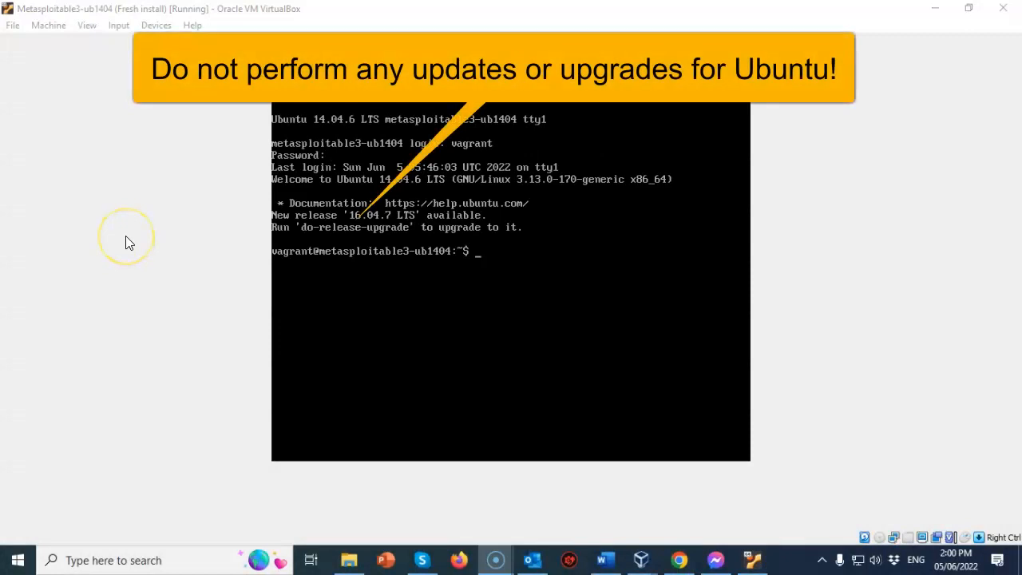
pyautogui.moveTo(130, 239)
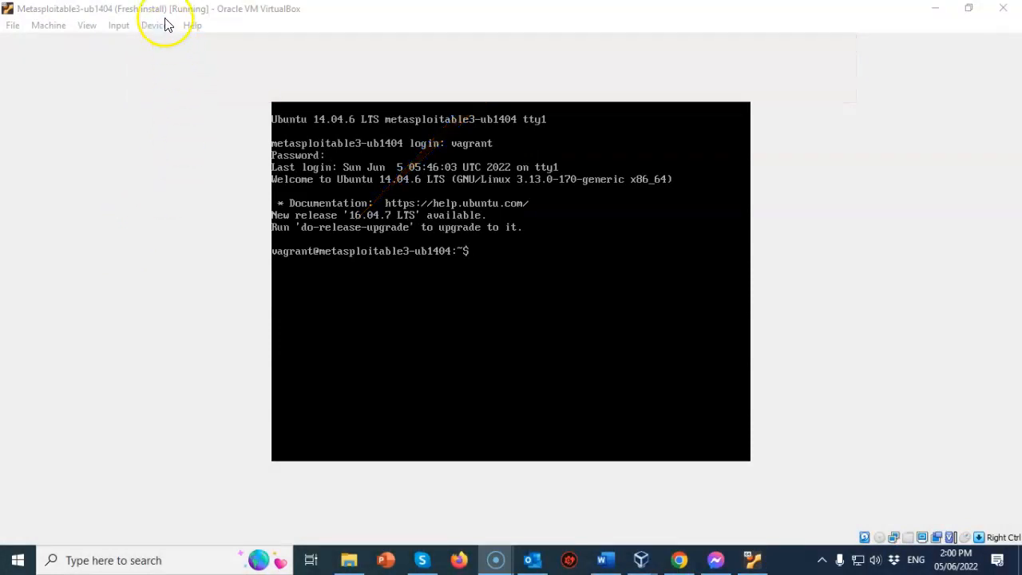
# Step: Confirm Adapter 1 is attached to NAT Network 'NatNetwork' via Devices > Network Settings
pyautogui.click(156, 25)
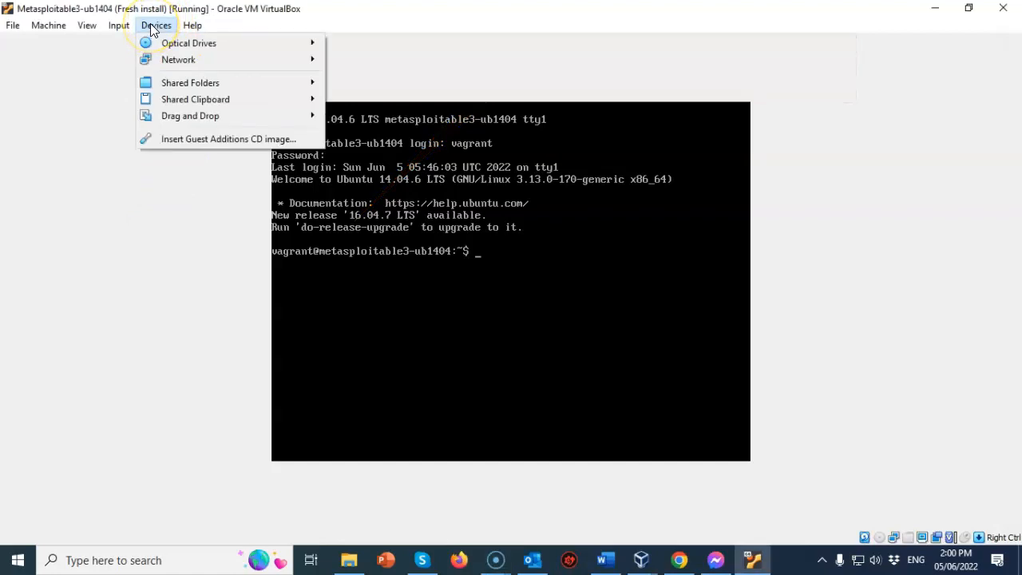
pyautogui.moveTo(178, 59)
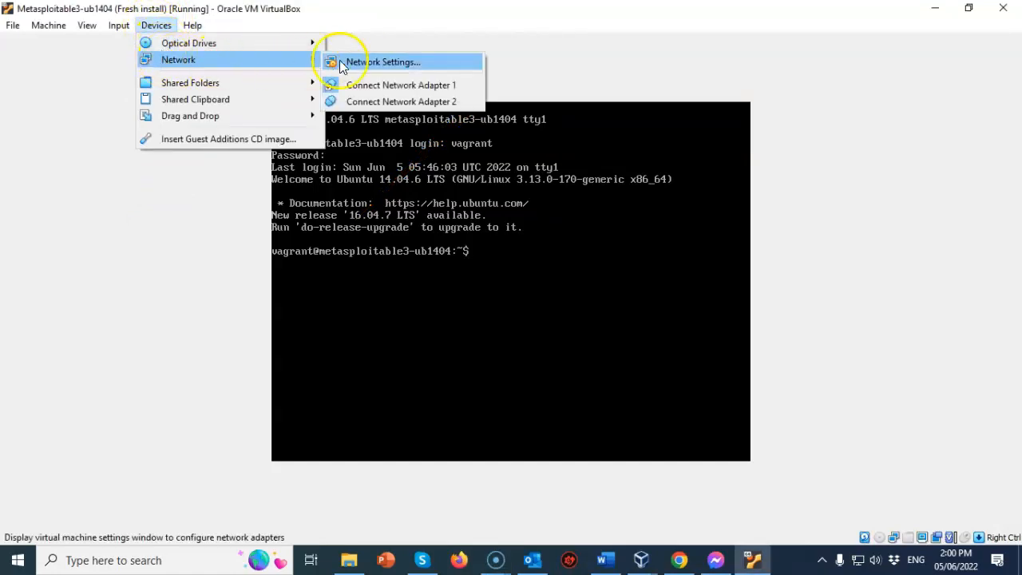
pyautogui.moveTo(376, 66)
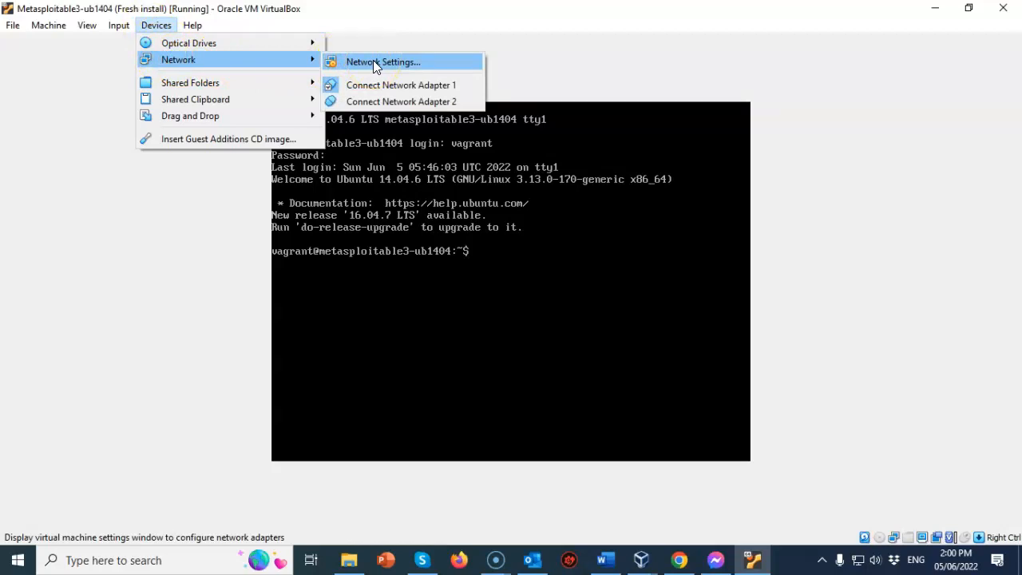
pyautogui.click(383, 61)
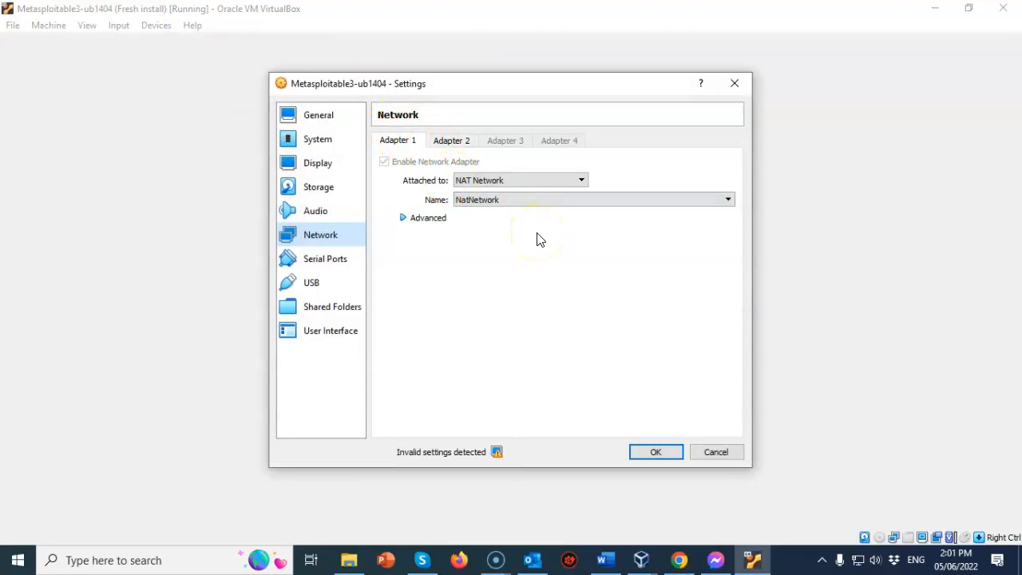
pyautogui.click(580, 180)
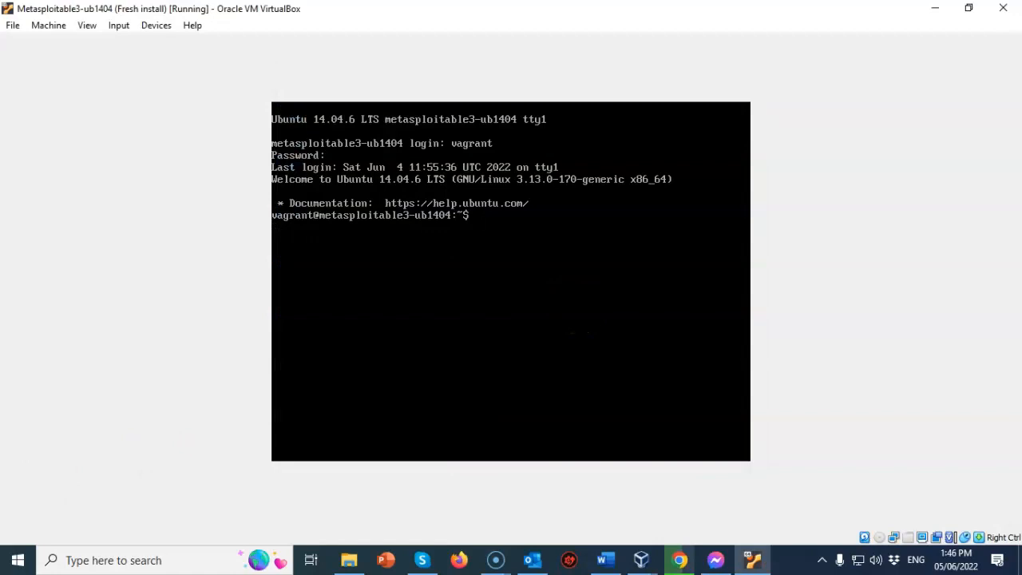
# Step: Run ifconfig to show eth0 at 10.0.2.30 and eth1 at 172.28.128.3
pyautogui.write('ifconfi')
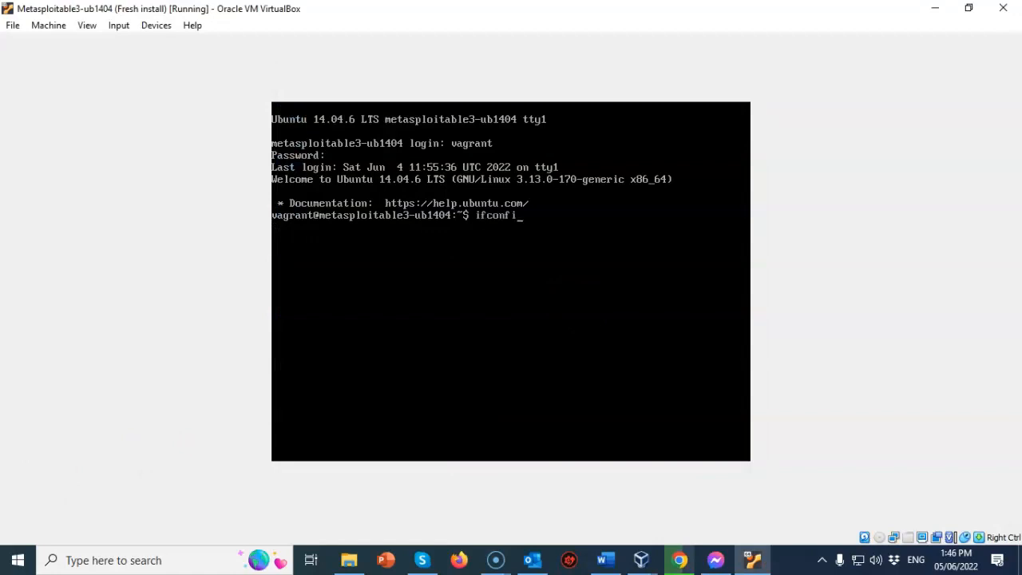
pyautogui.press('Return')
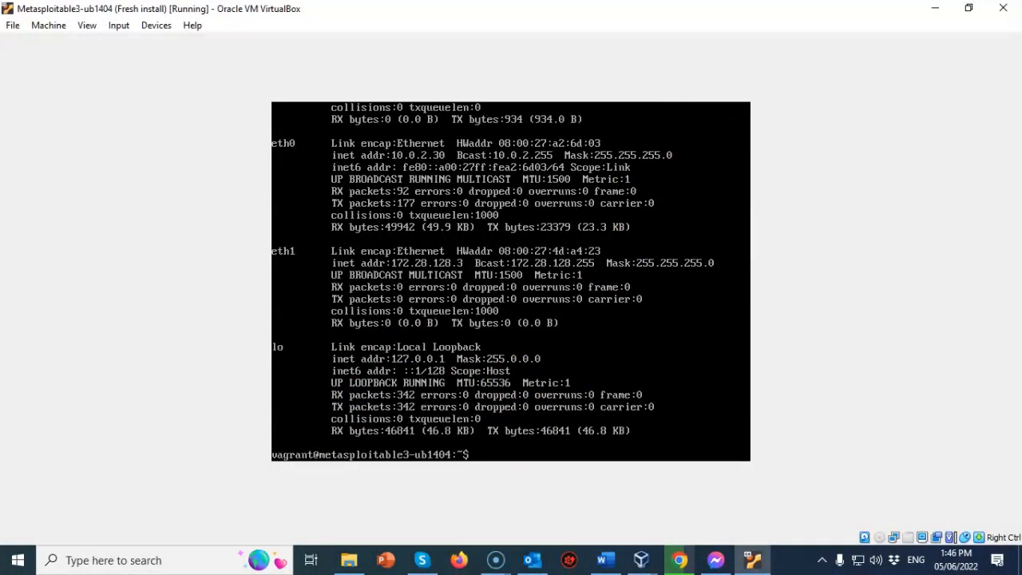
pyautogui.moveTo(146, 399)
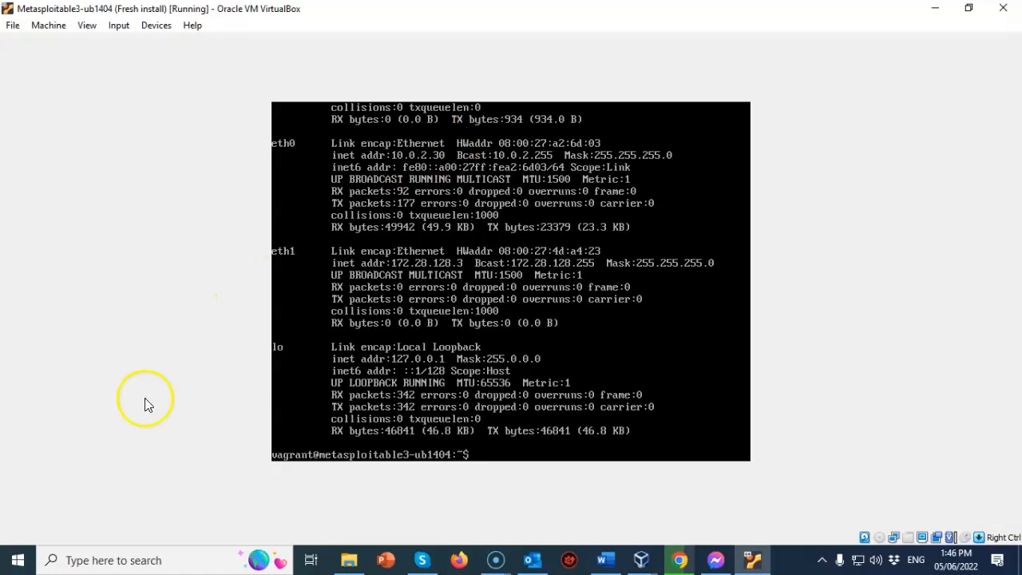